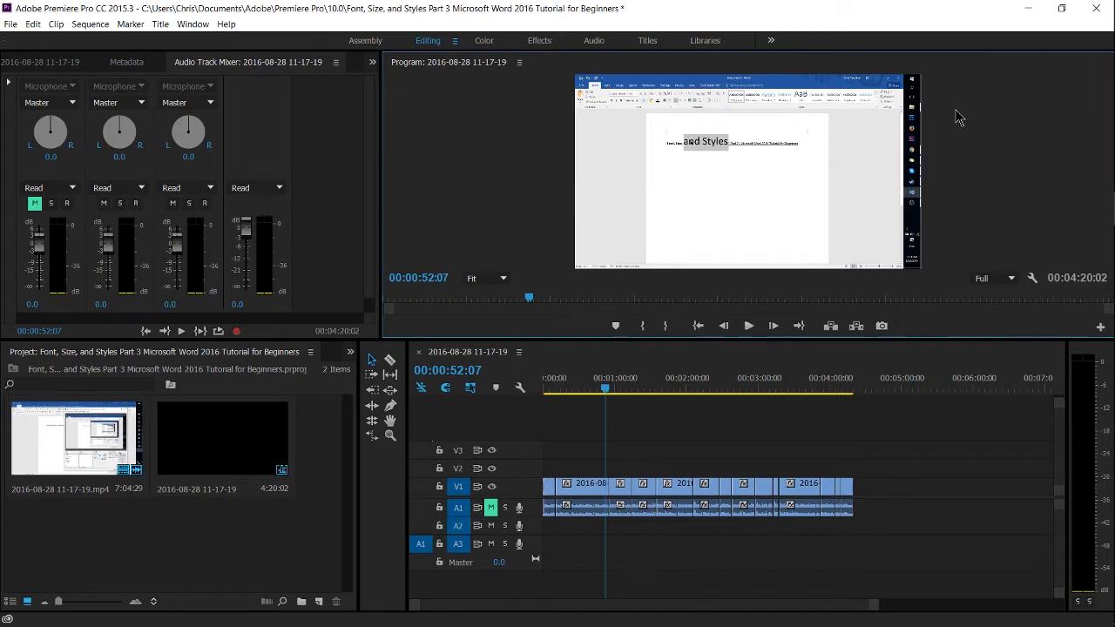
mouse_move(33, 24)
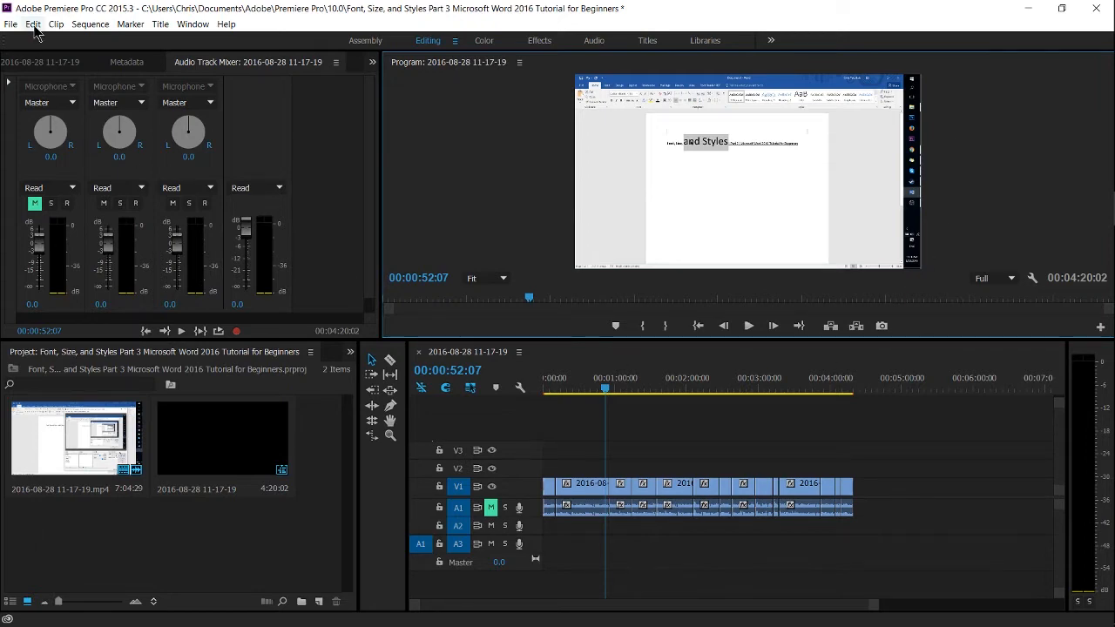
Open the Edit menu to reach Preferences > Audio Hardware
click(33, 23)
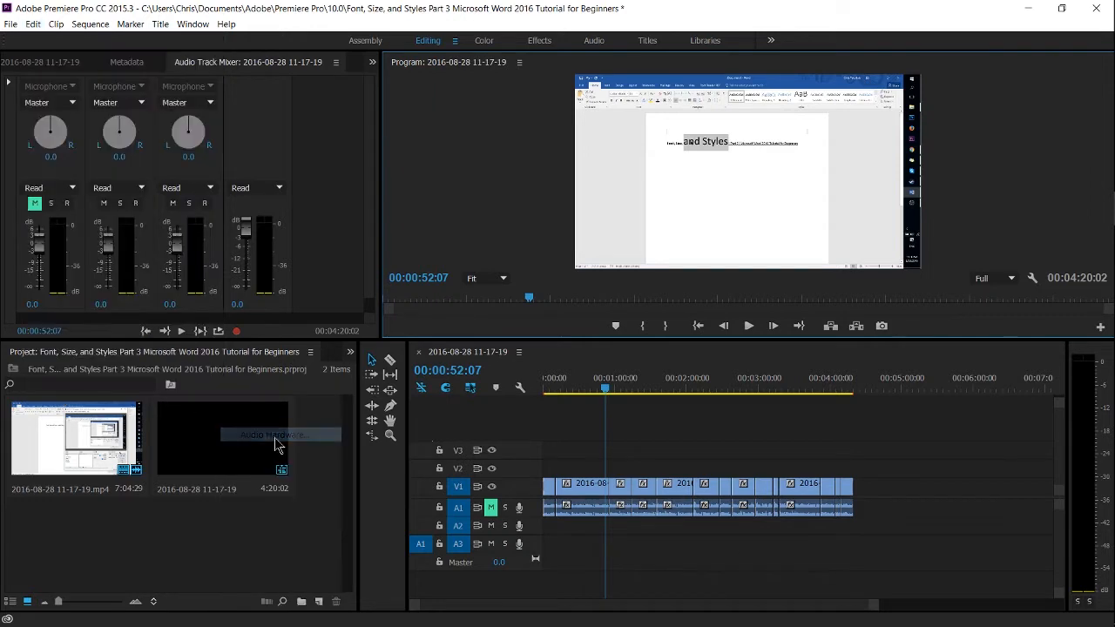
Open Audio Hardware preferences and set Default Input to Microphone (HD Pro Webcam C920)
click(274, 435)
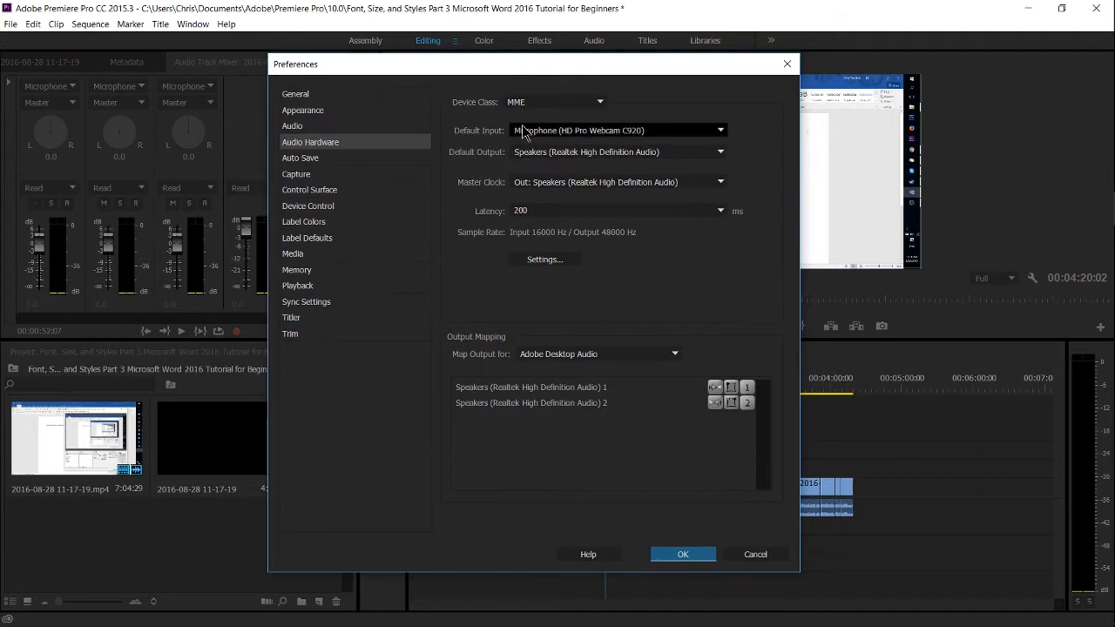
mouse_move(531, 152)
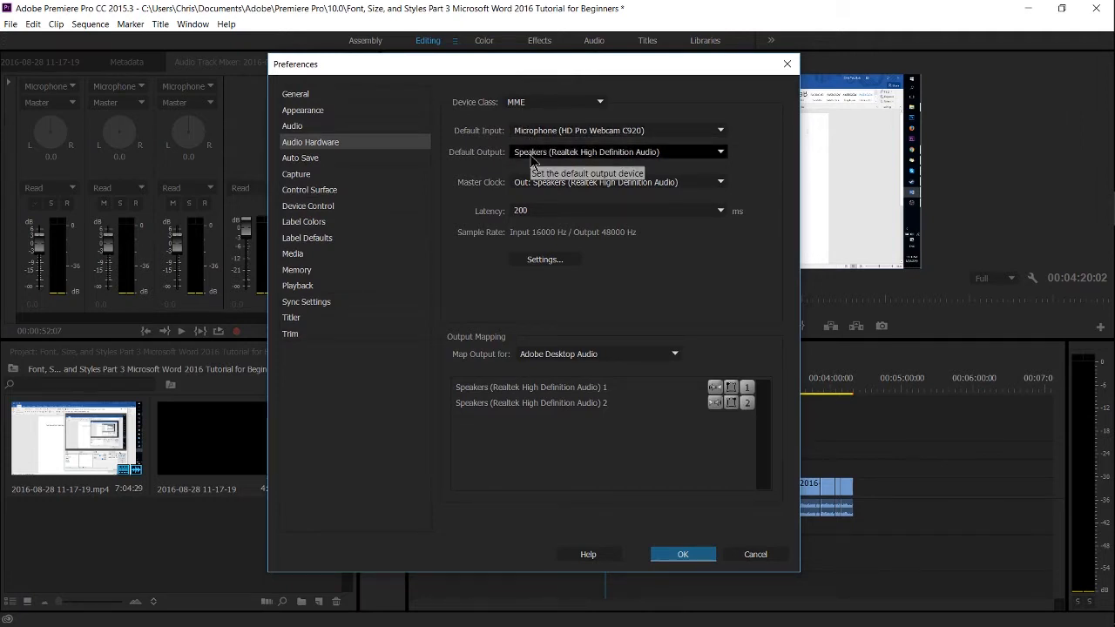
mouse_move(597, 131)
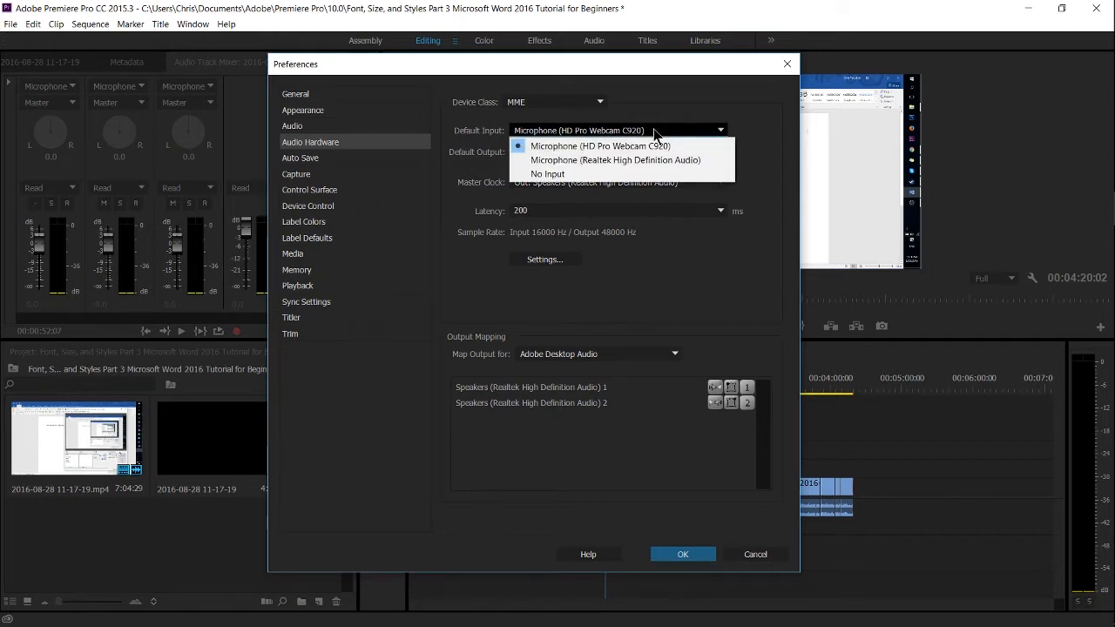
mouse_move(601, 146)
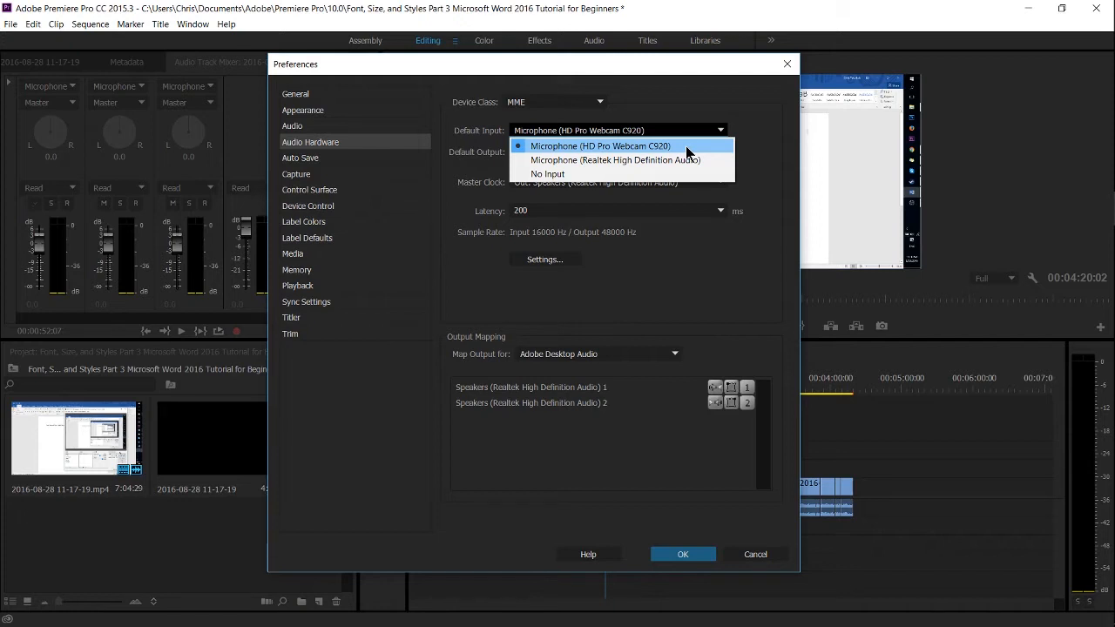
click(600, 145)
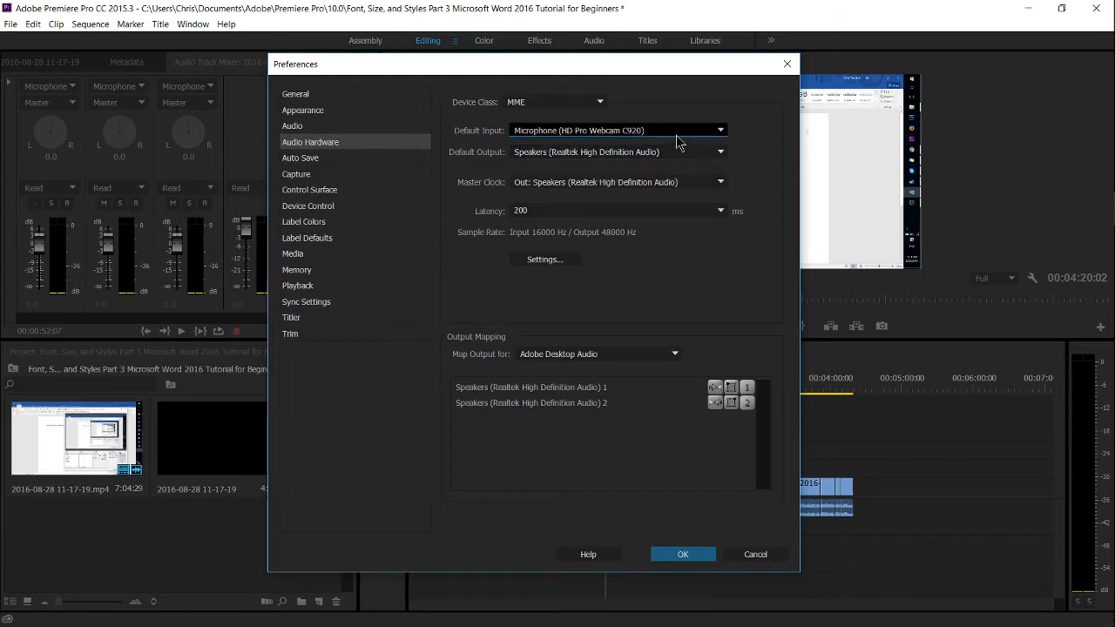
click(683, 554)
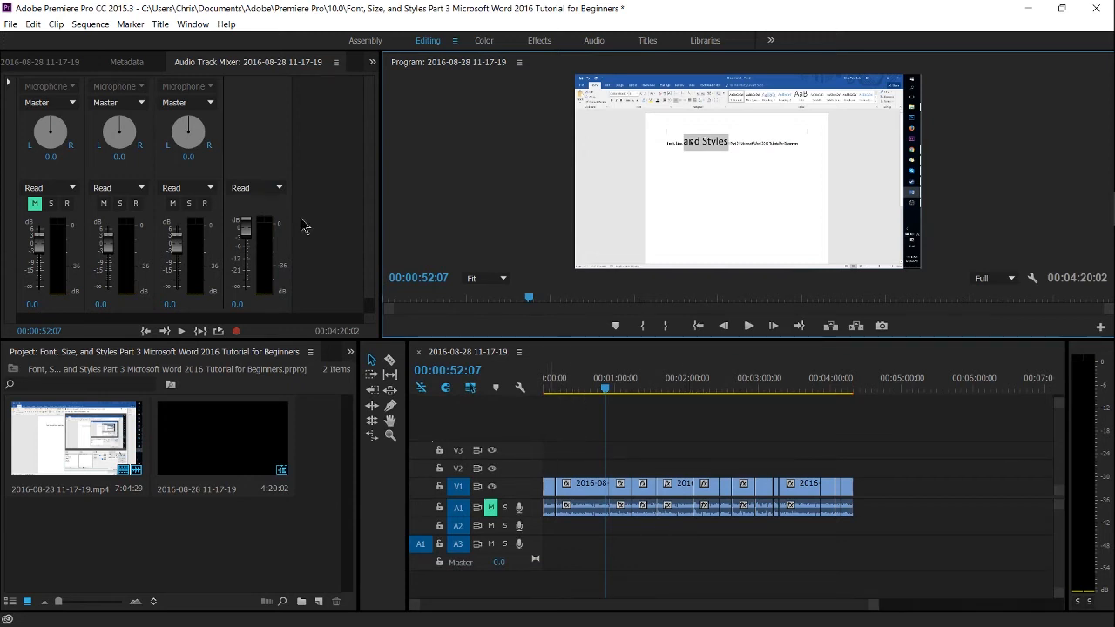
mouse_move(353, 68)
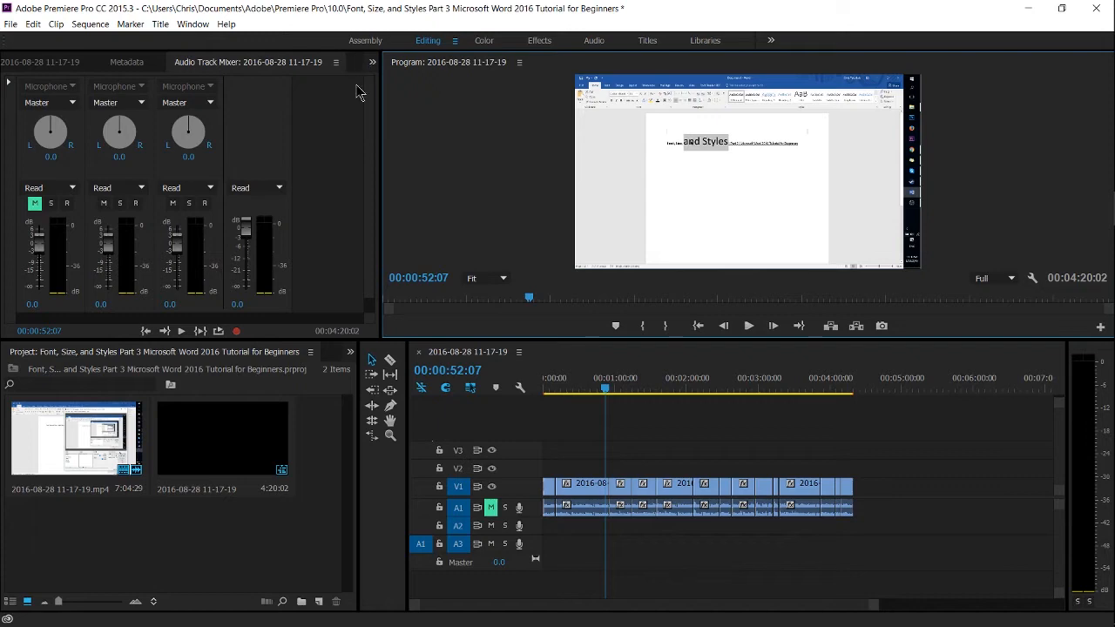
mouse_move(192, 23)
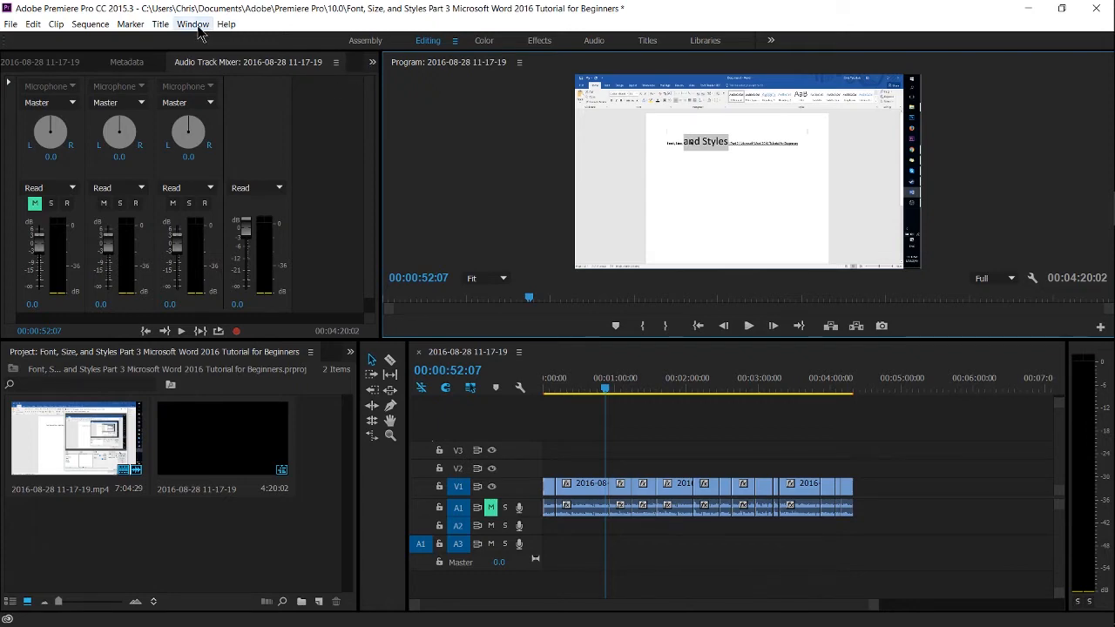
click(192, 24)
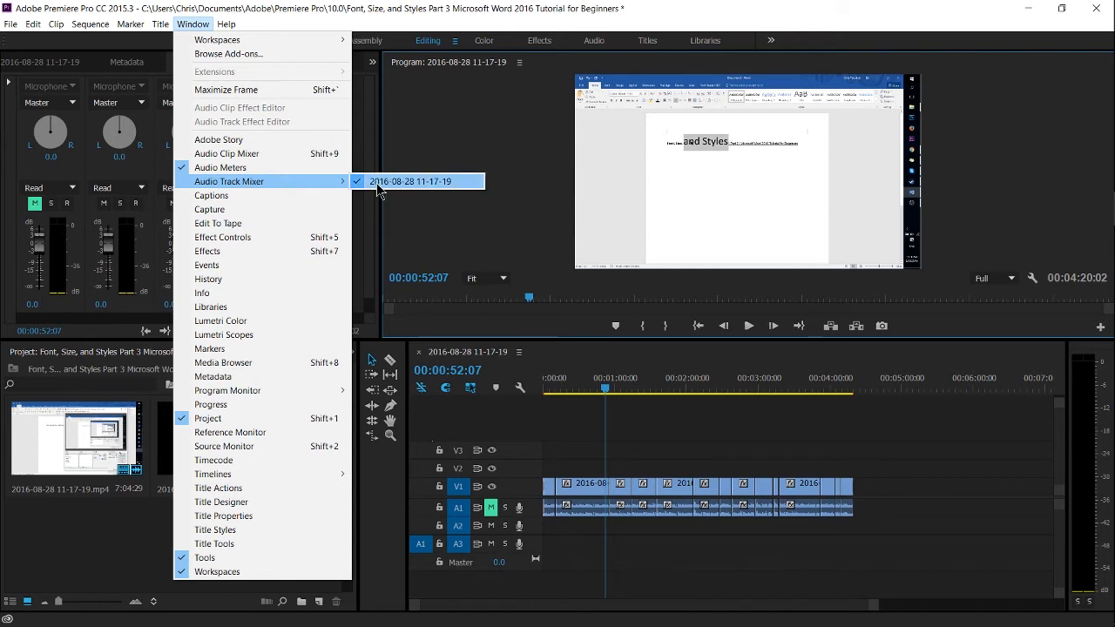
click(410, 181)
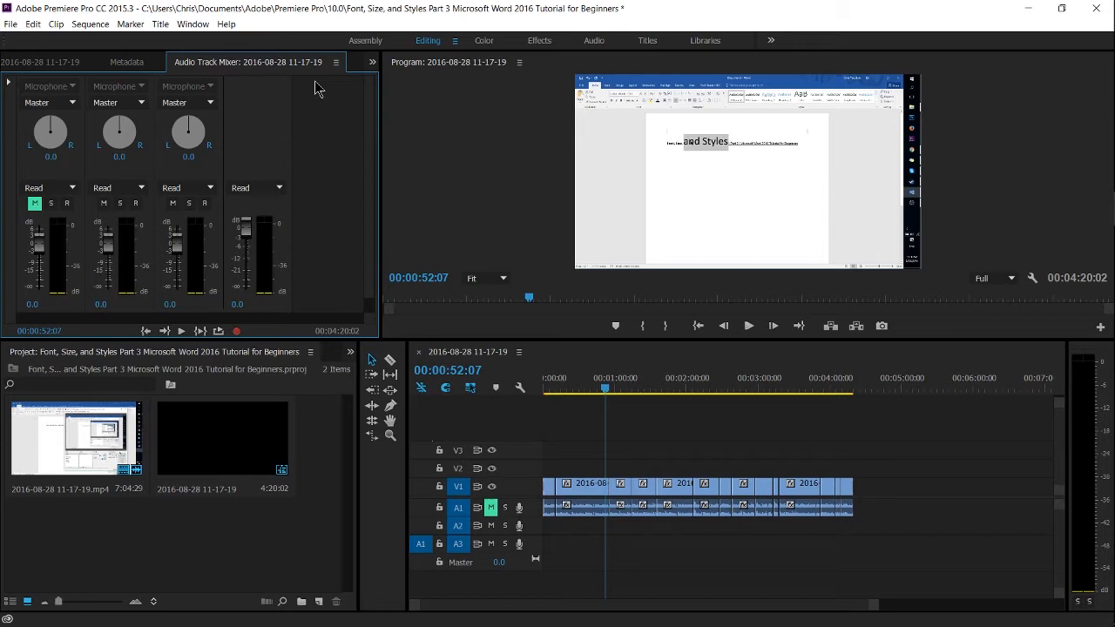
mouse_move(311, 81)
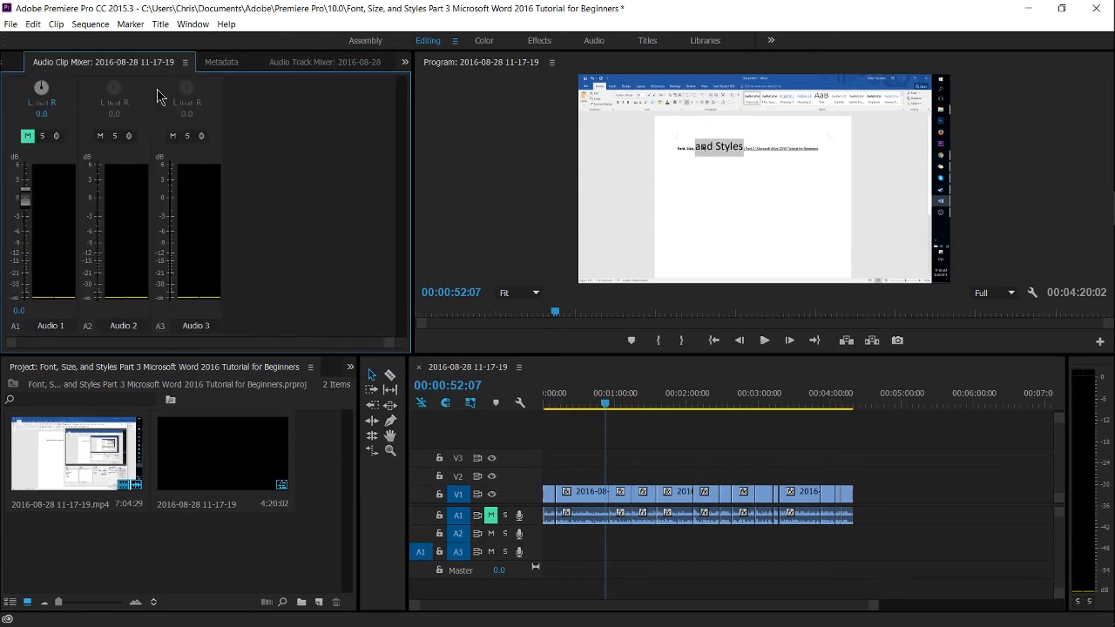
click(324, 62)
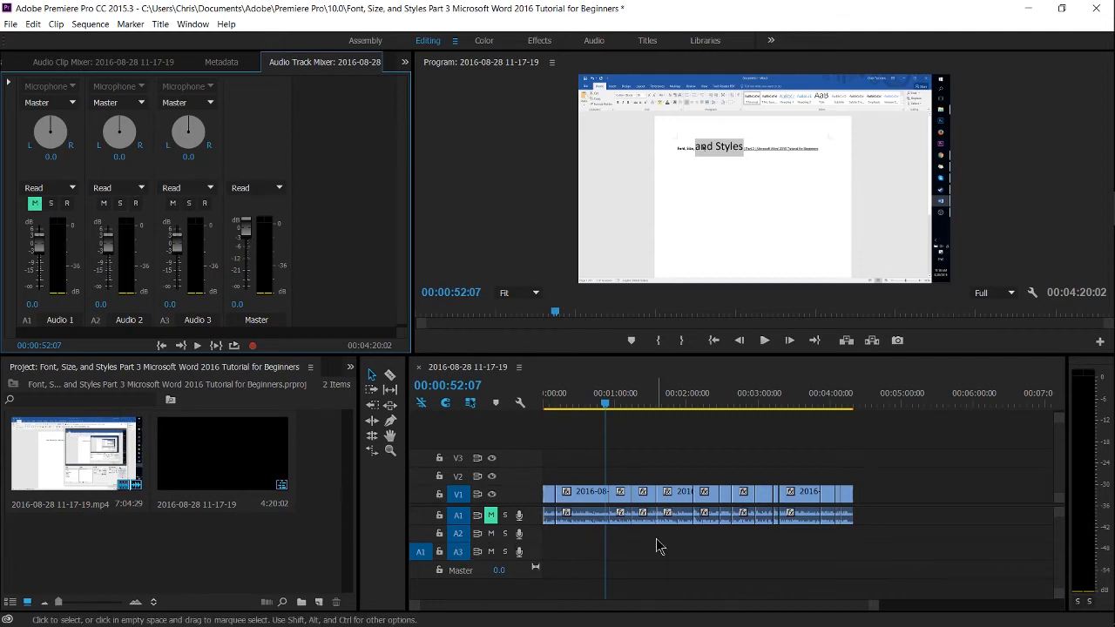
mouse_move(614, 549)
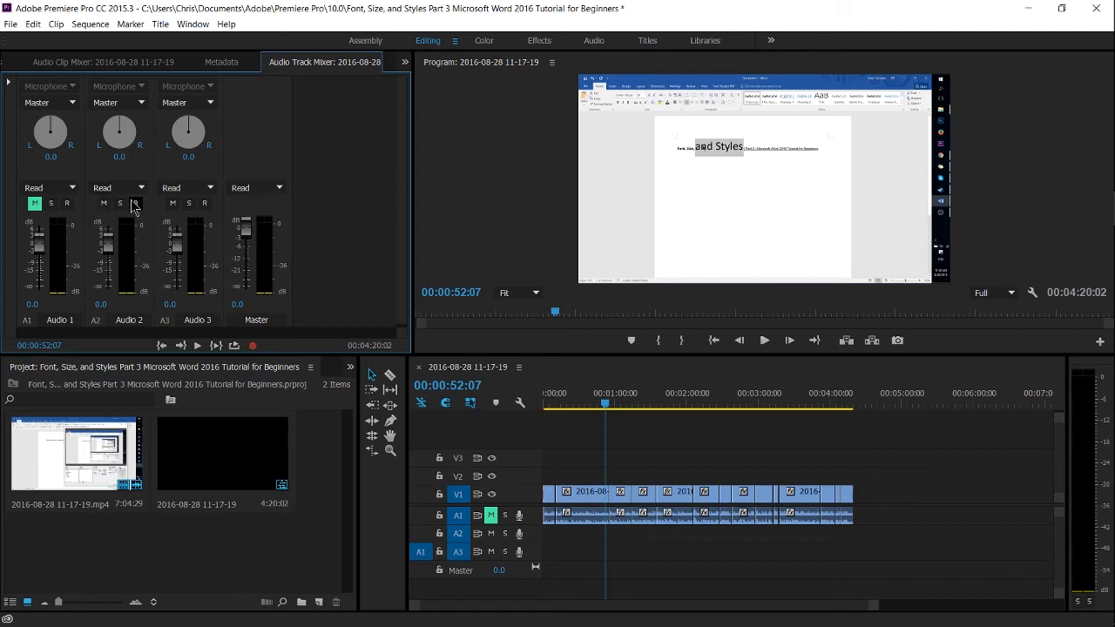
mouse_move(134, 203)
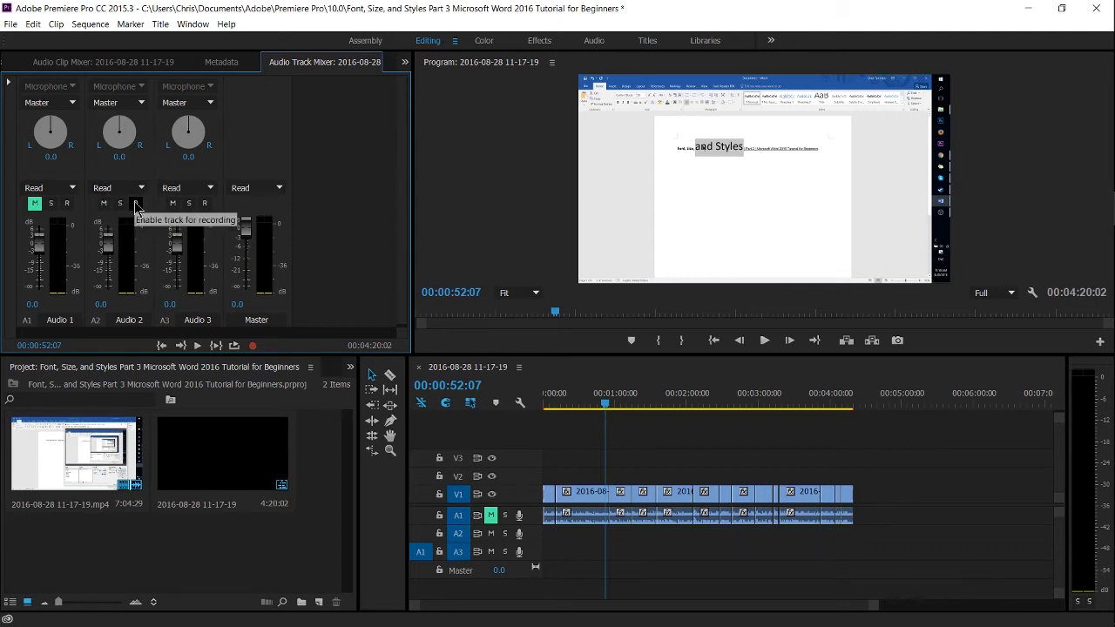
Arm Audio 2 for recording and verify its input is the webcam microphone
click(136, 203)
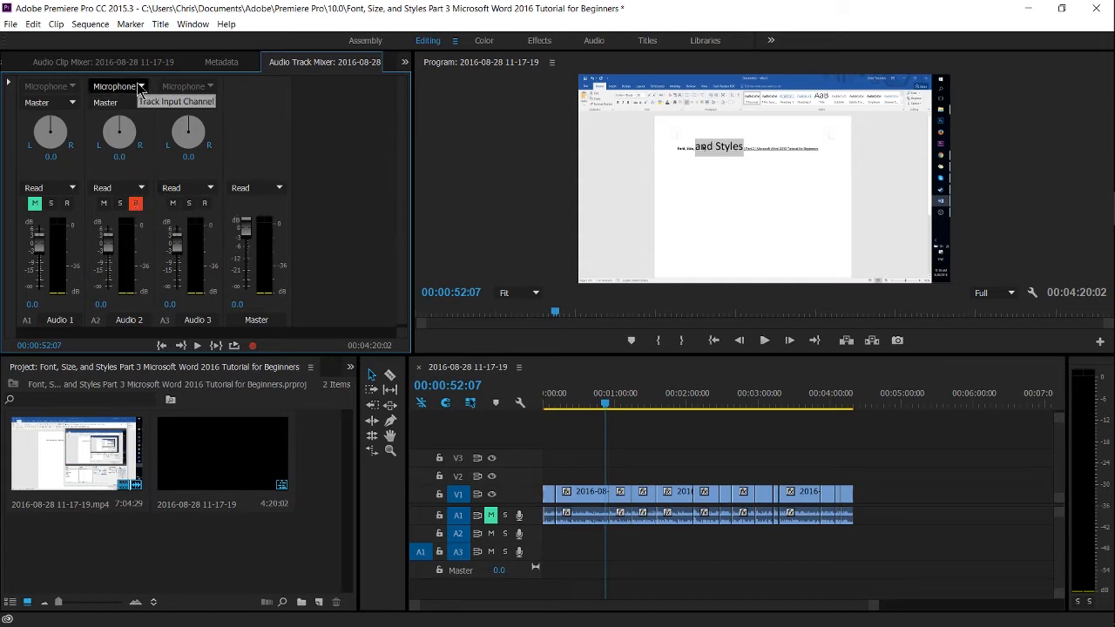
click(141, 87)
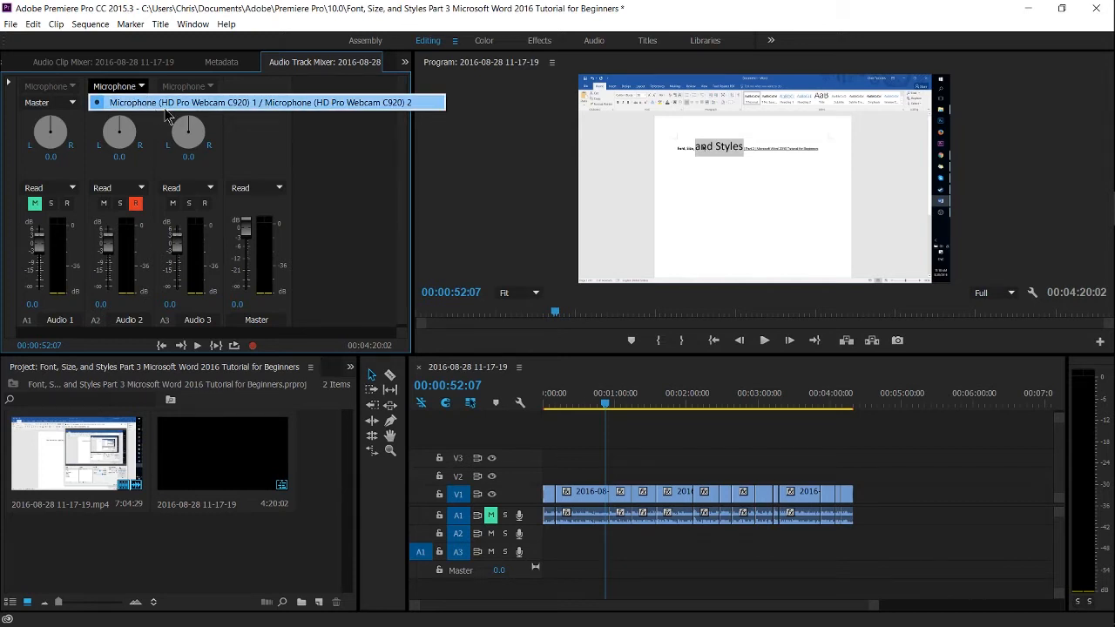
mouse_move(370, 115)
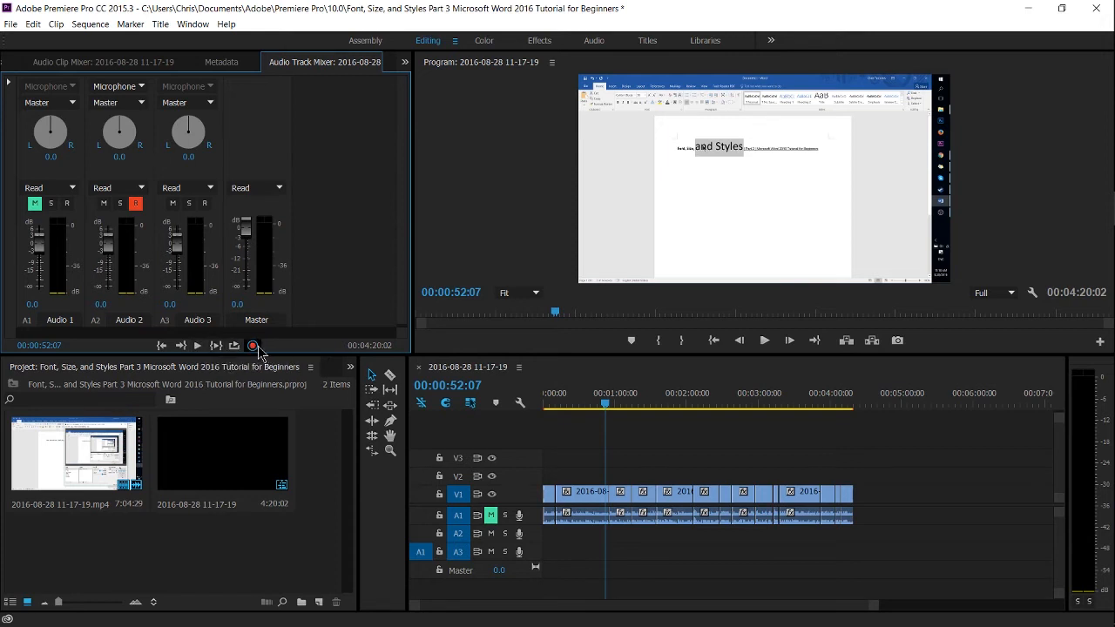
mouse_move(196, 346)
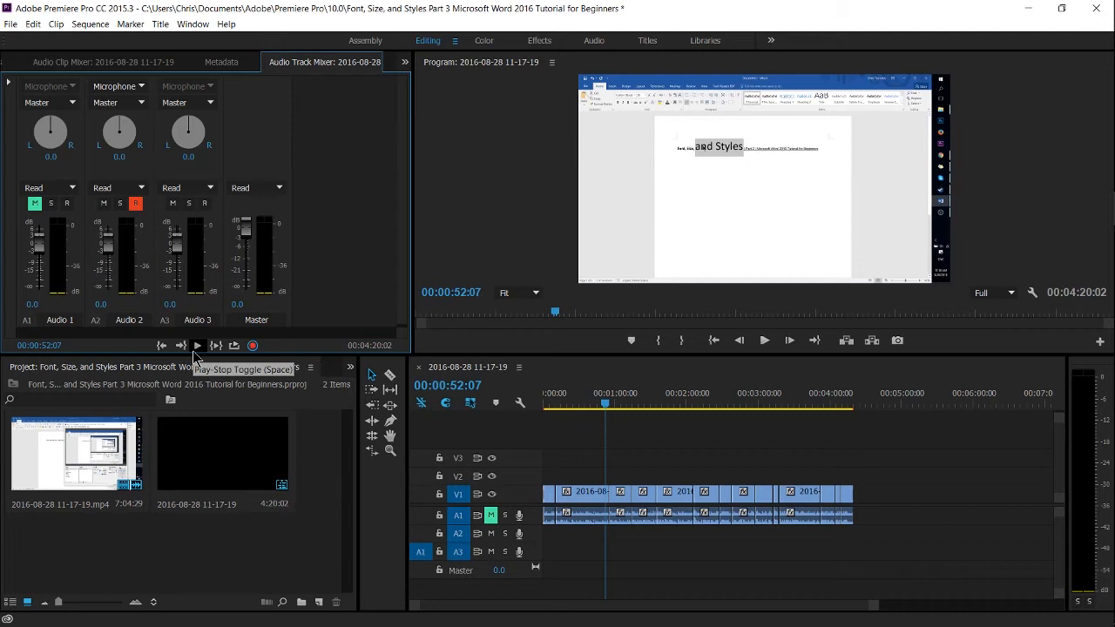
mouse_move(338, 261)
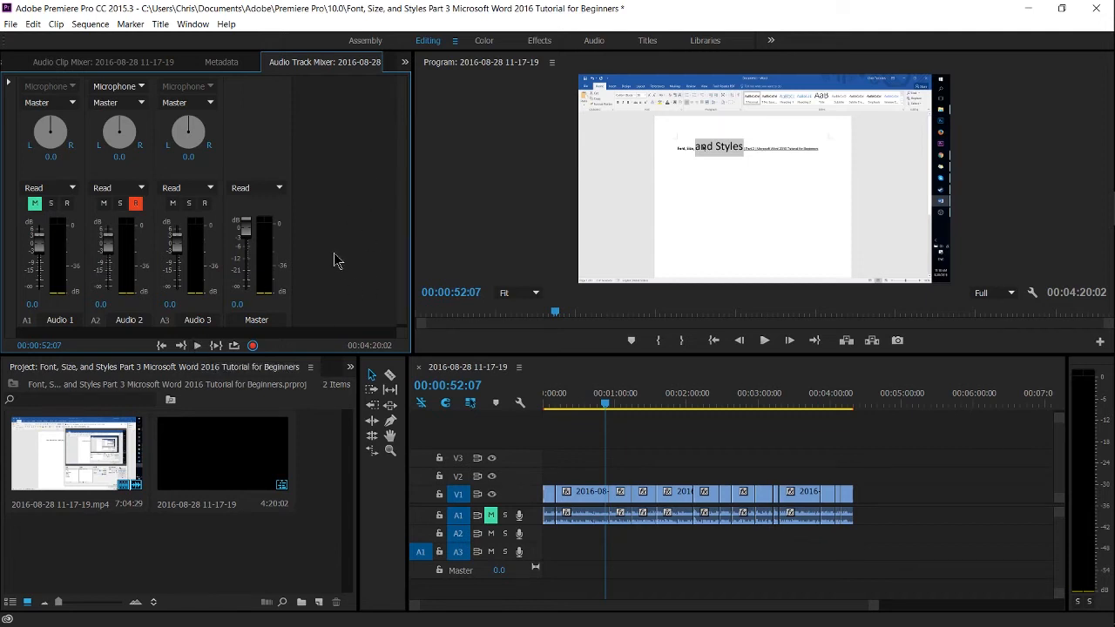
mouse_move(470, 403)
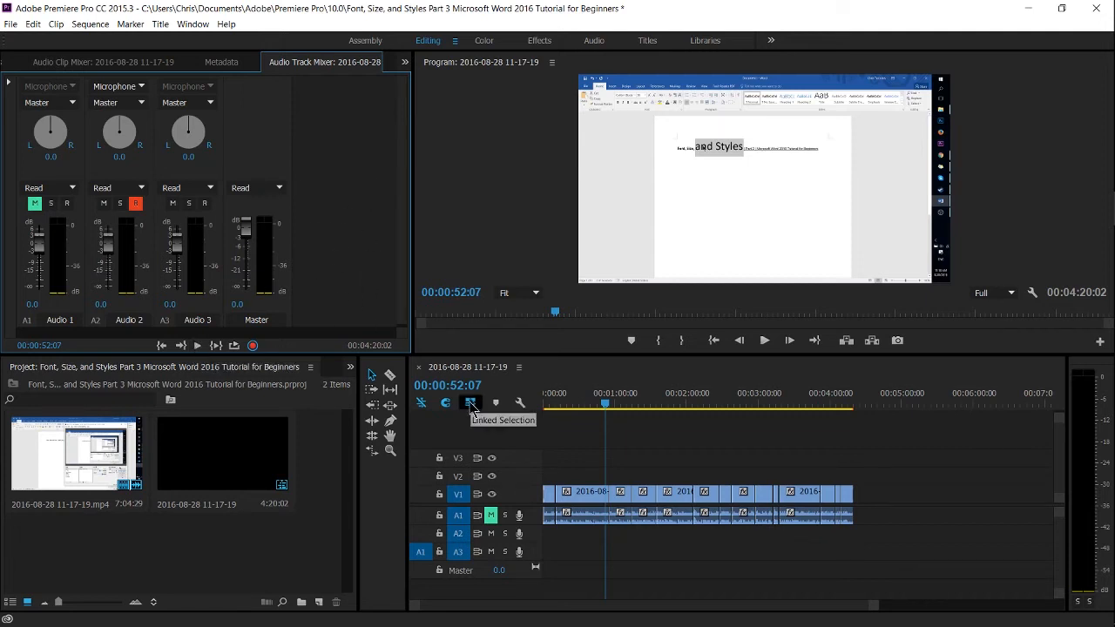
mouse_move(588, 438)
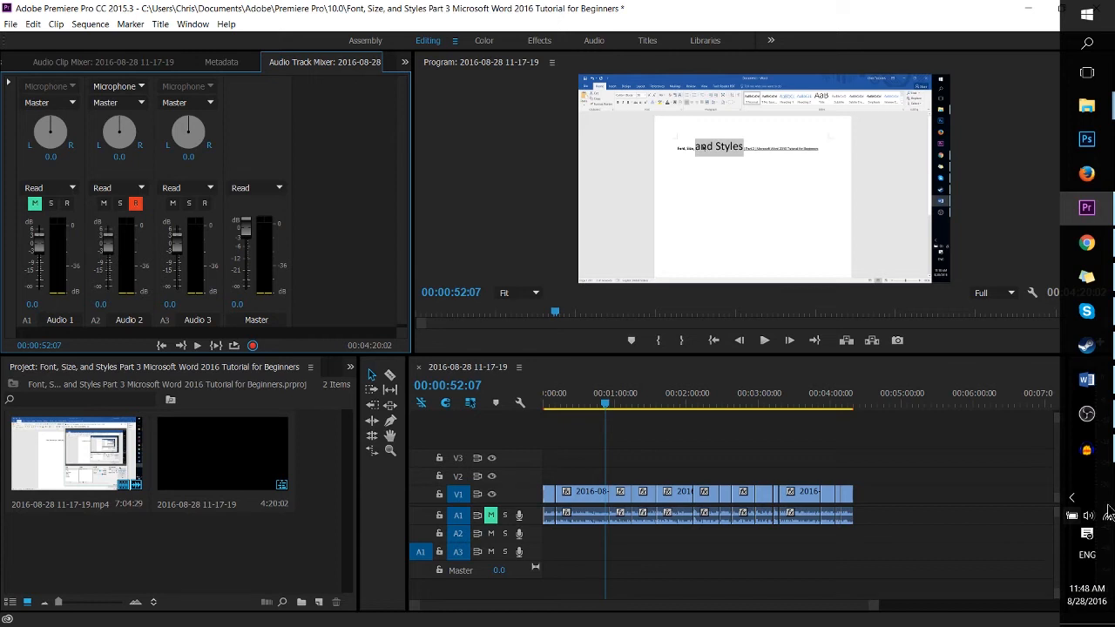
click(1088, 515)
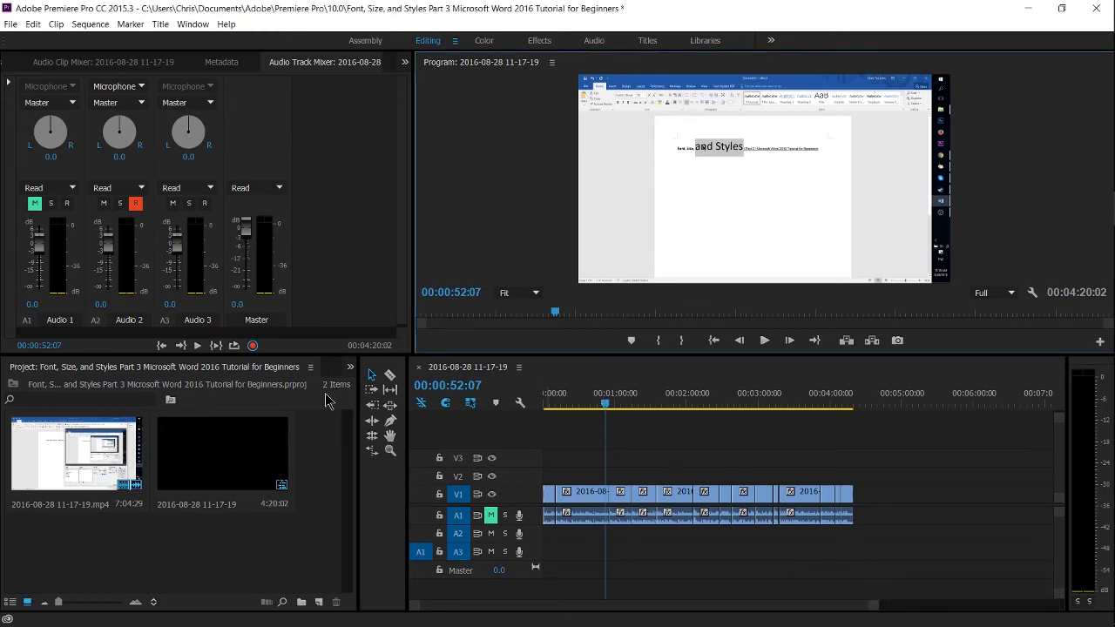
mouse_move(253, 346)
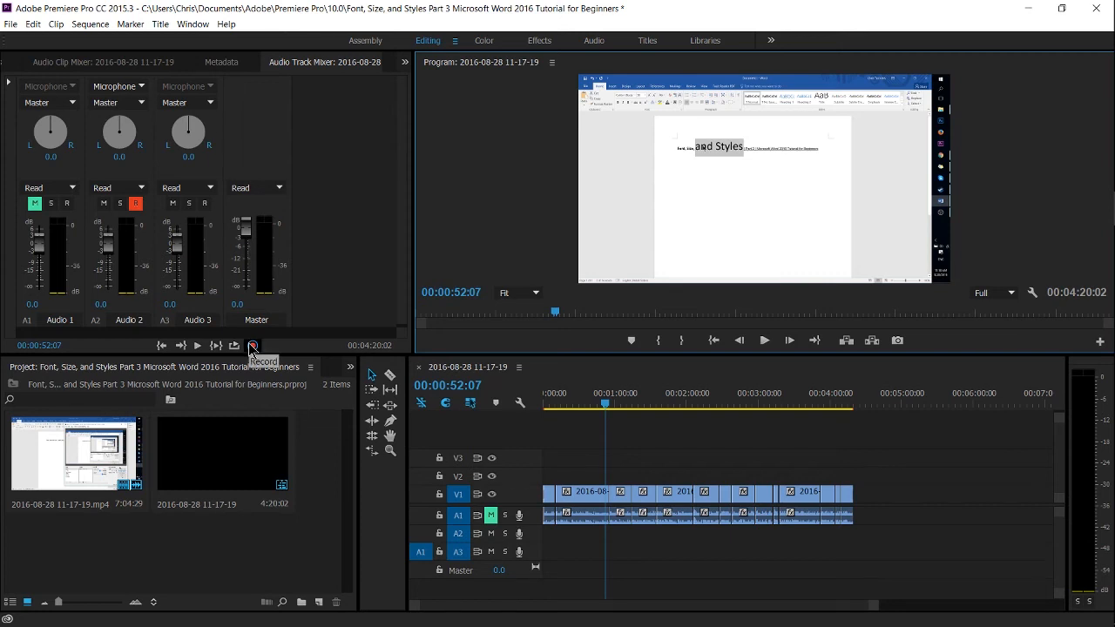
Start recording a voiceover onto the armed Audio 2 track
click(253, 345)
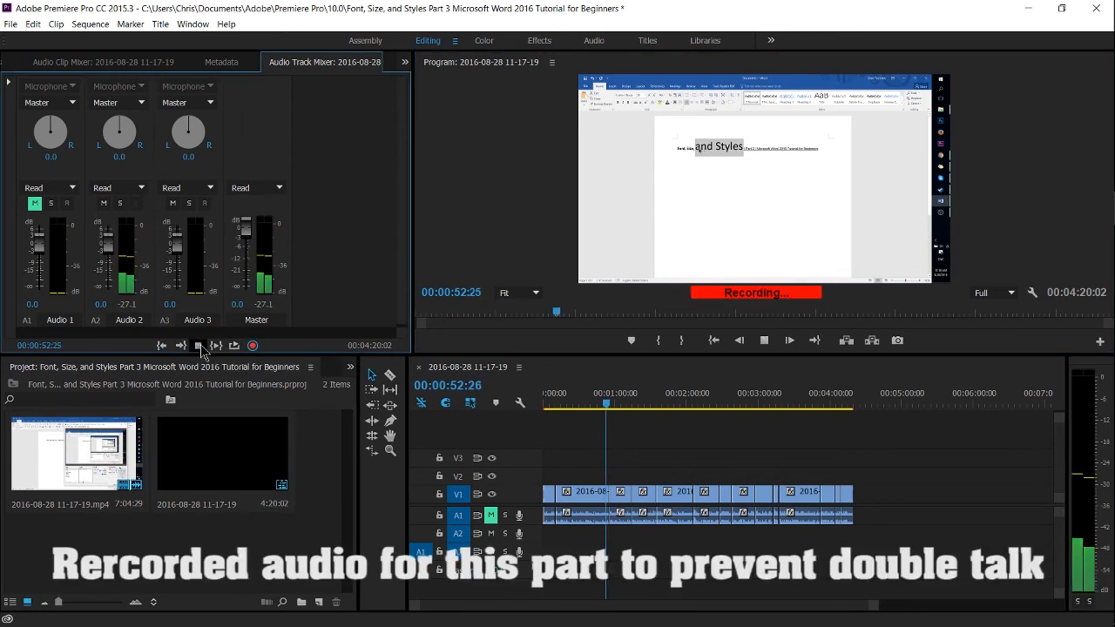